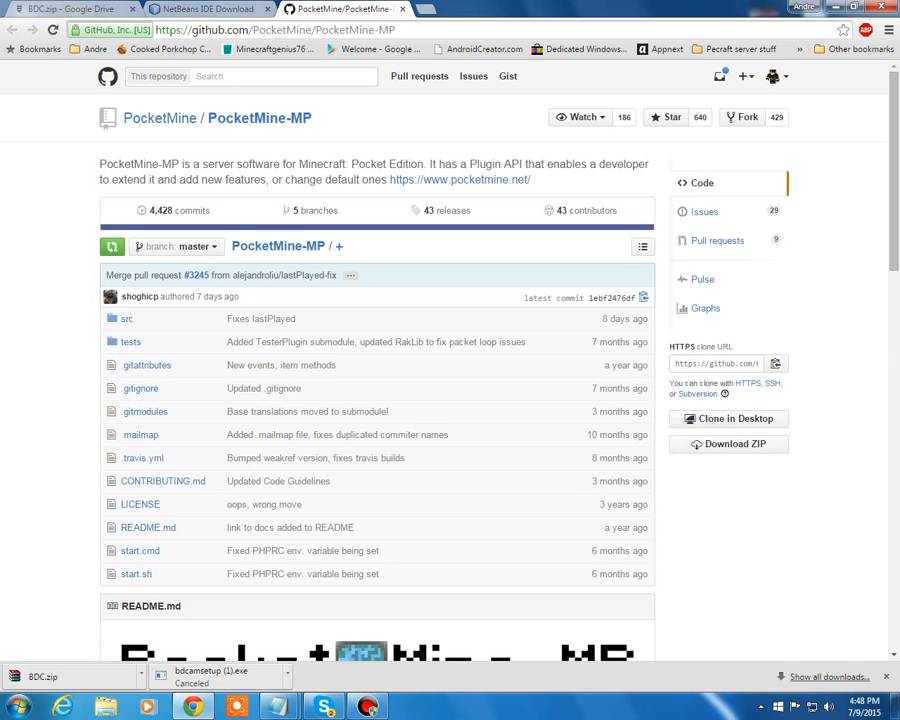
# Request the PocketMine-MP repository as a ZIP download from its GitHub page
pyautogui.click(728, 443)
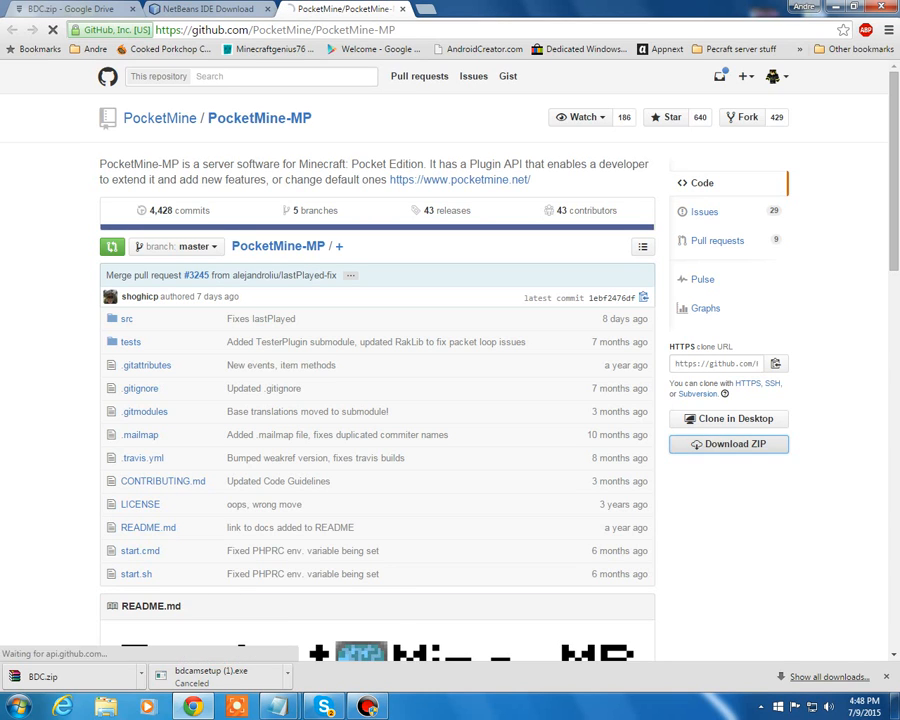
pyautogui.click(728, 443)
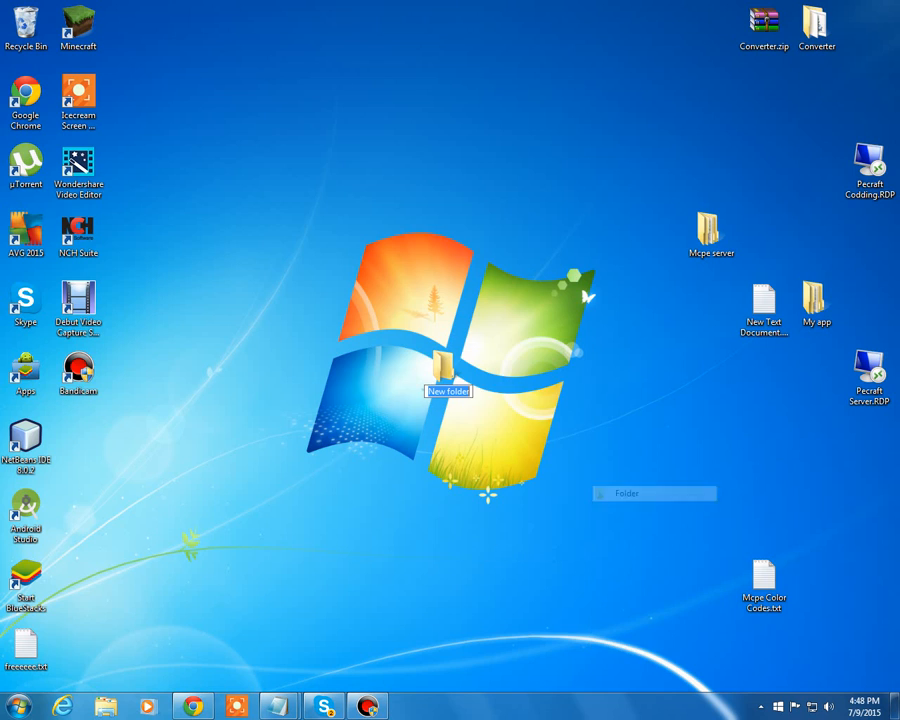
# Name the new desktop folder Pocketmine-Stuff
pyautogui.write('Pocket')
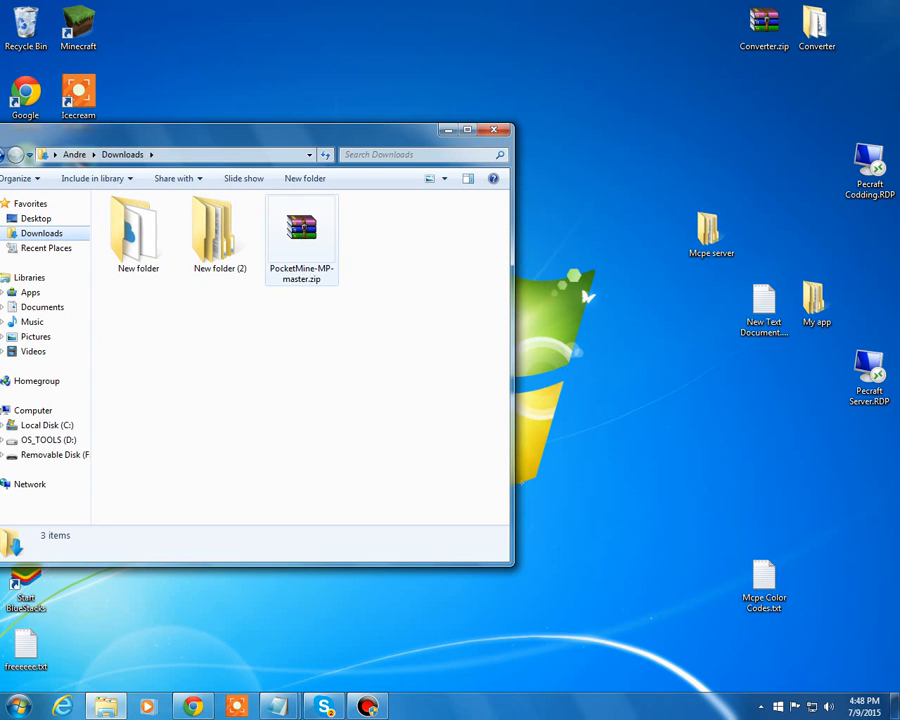
# Open PocketMine-MP-master.zip in WinRAR and extract its folder into desktop Pocketmine-Stuff
pyautogui.doubleClick(301, 232)
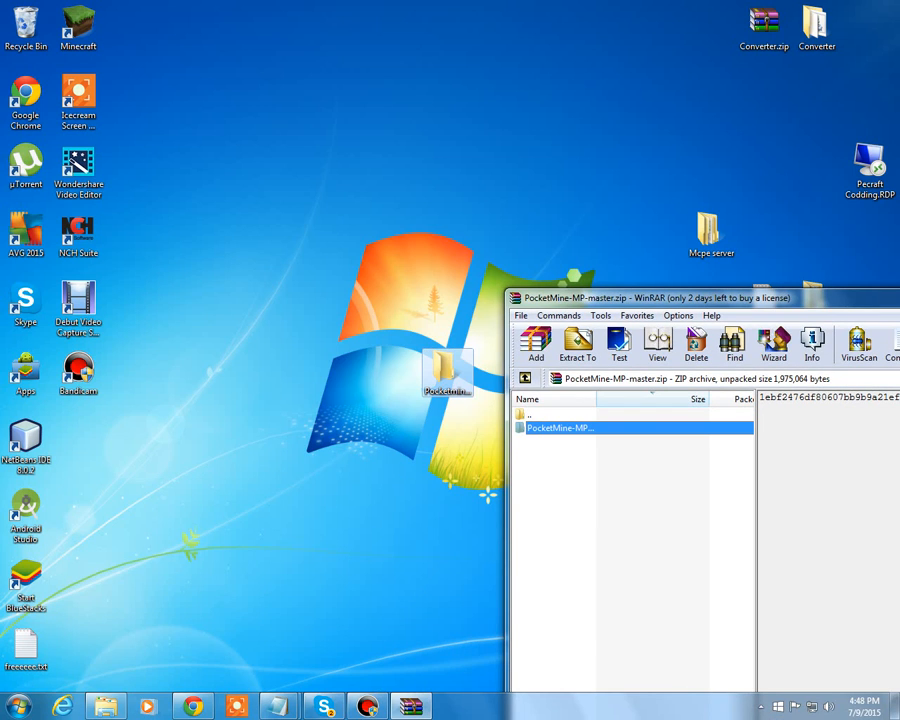
pyautogui.click(577, 345)
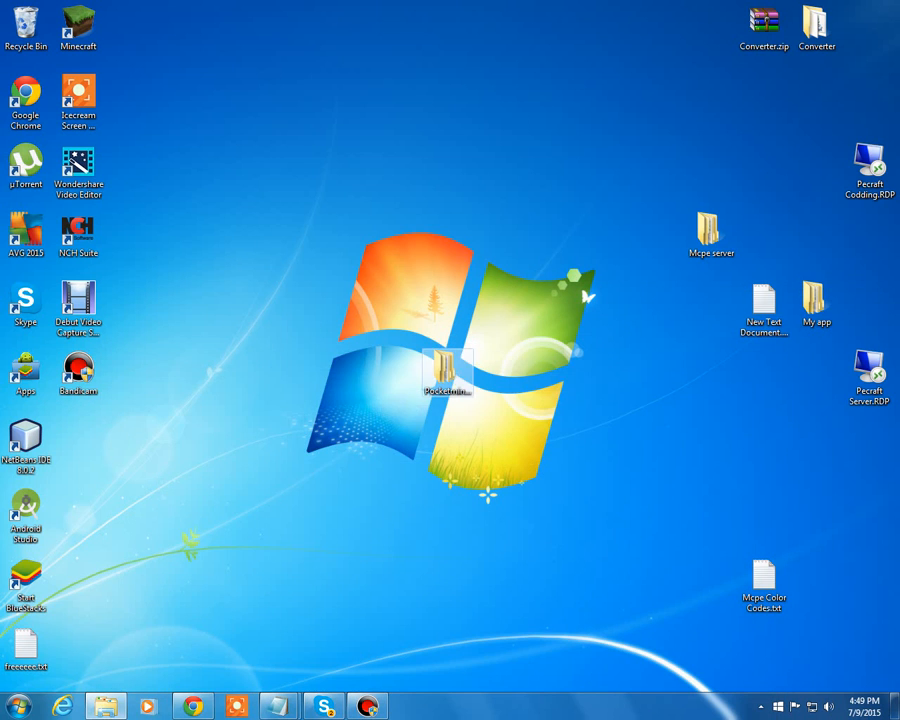
pyautogui.doubleClick(446, 368)
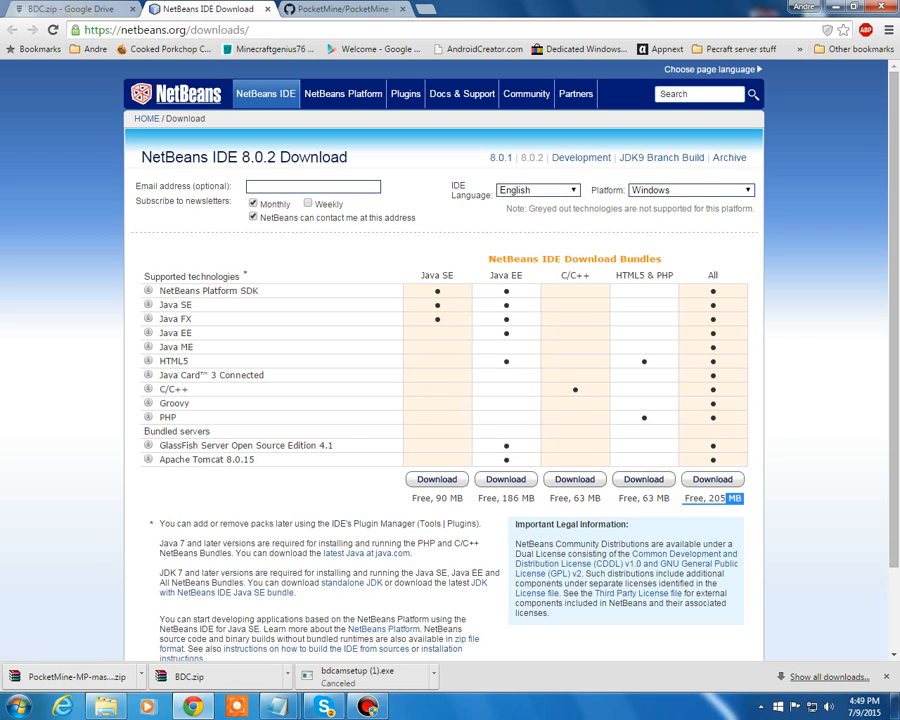
# Bring up the Chrome page listing the NetBeans IDE 8.0.2 download bundles
pyautogui.click(345, 9)
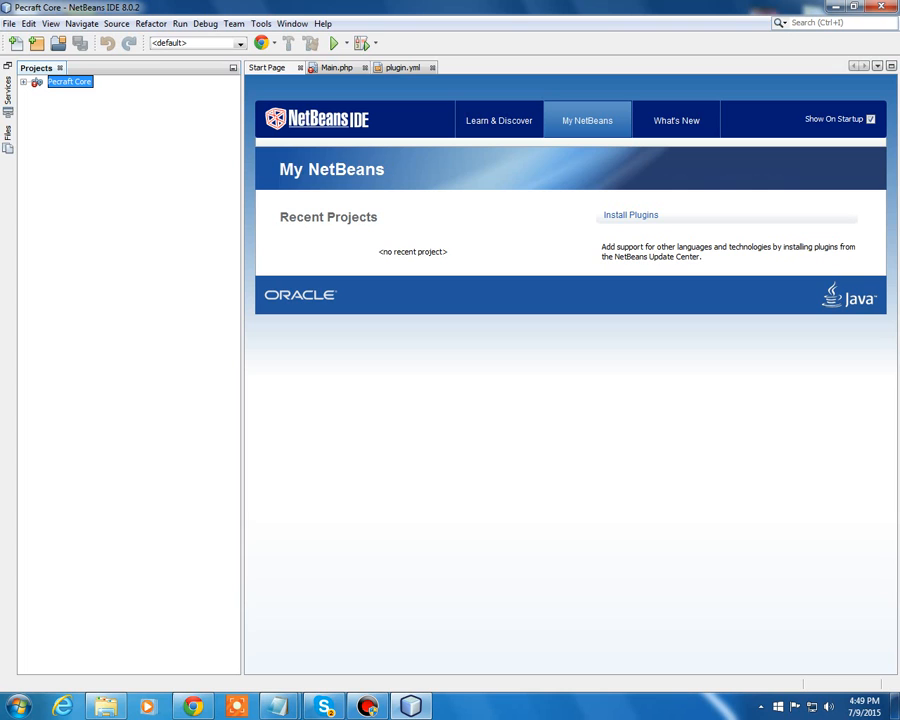
# Start a new project from the File menu with PHP Application as the type
pyautogui.click(9, 23)
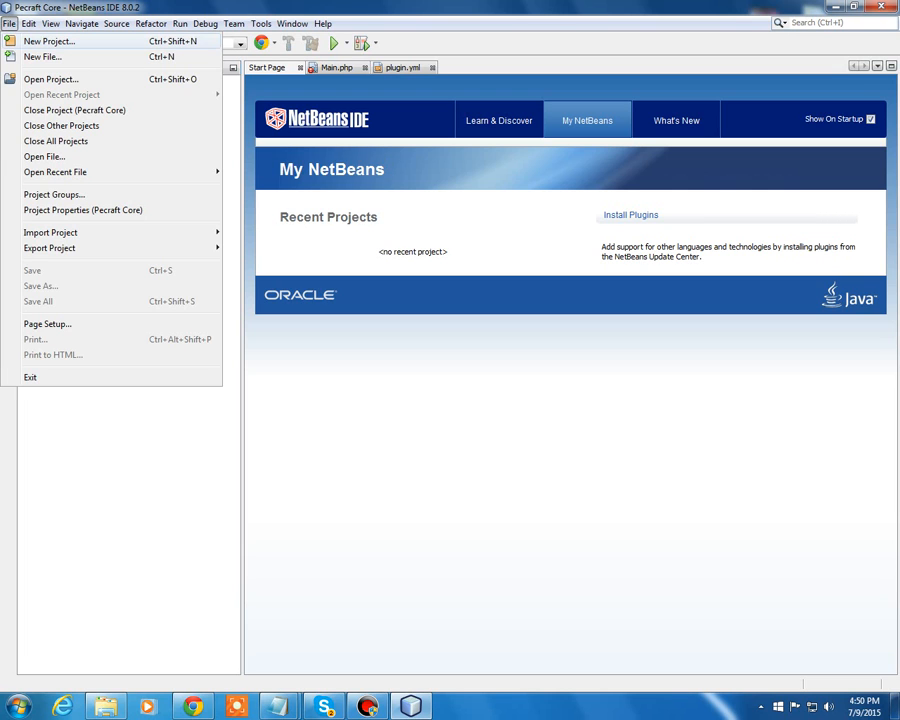
pyautogui.click(48, 41)
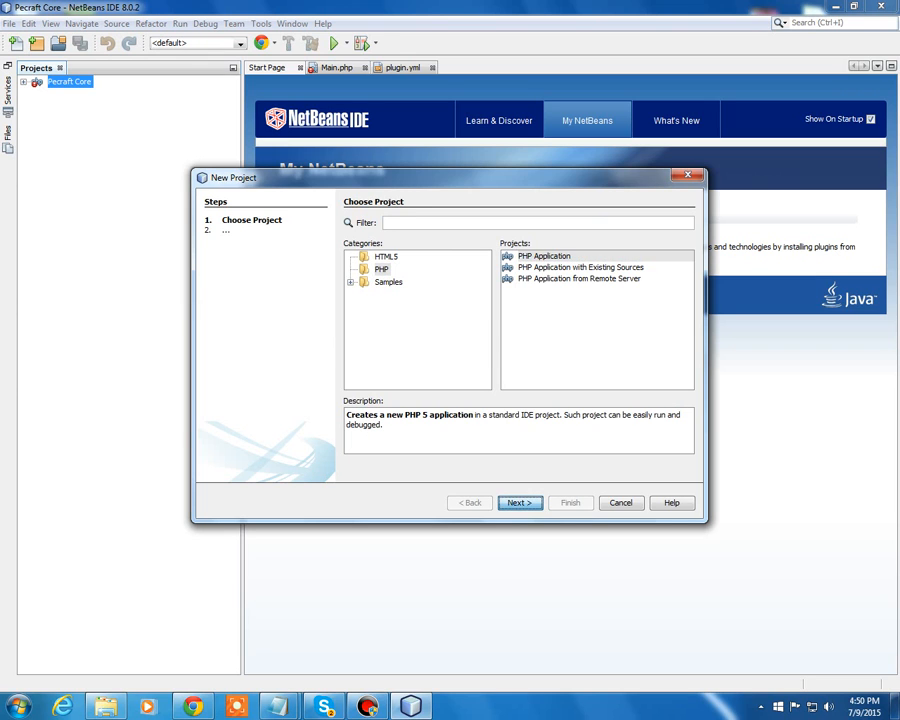
# Create PHP Application 'YoutubeProject' keeping the Local Web Site run configuration
pyautogui.click(519, 502)
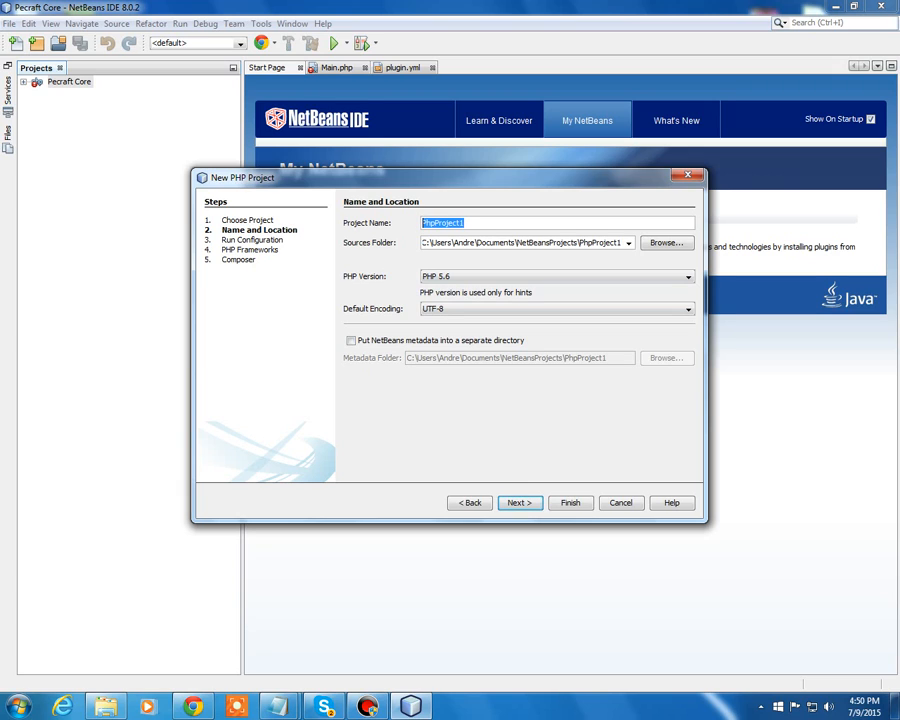
pyautogui.write('Yout')
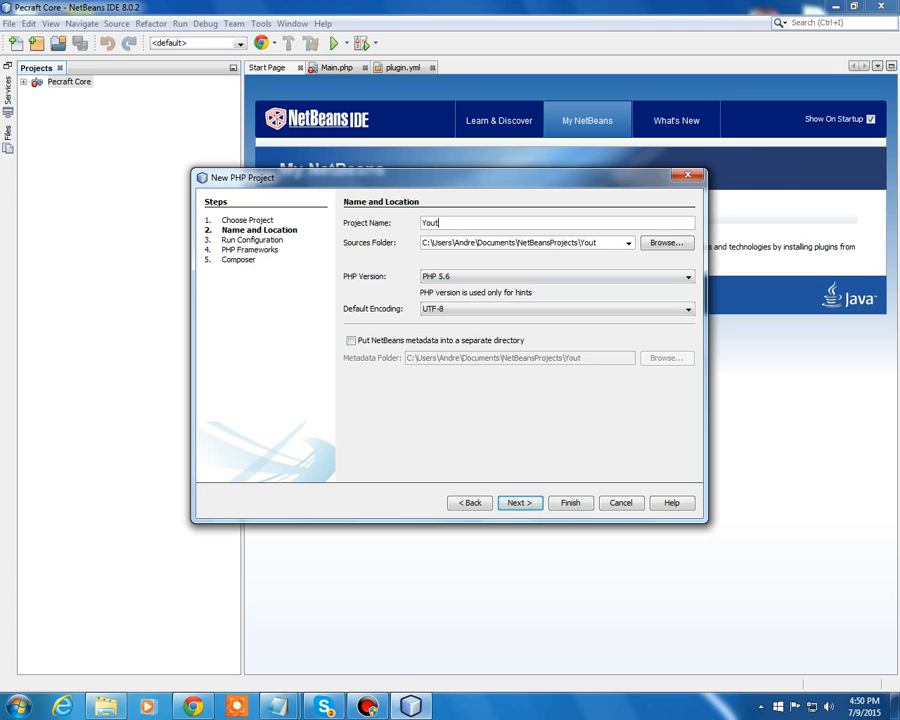
pyautogui.write('ubePro')
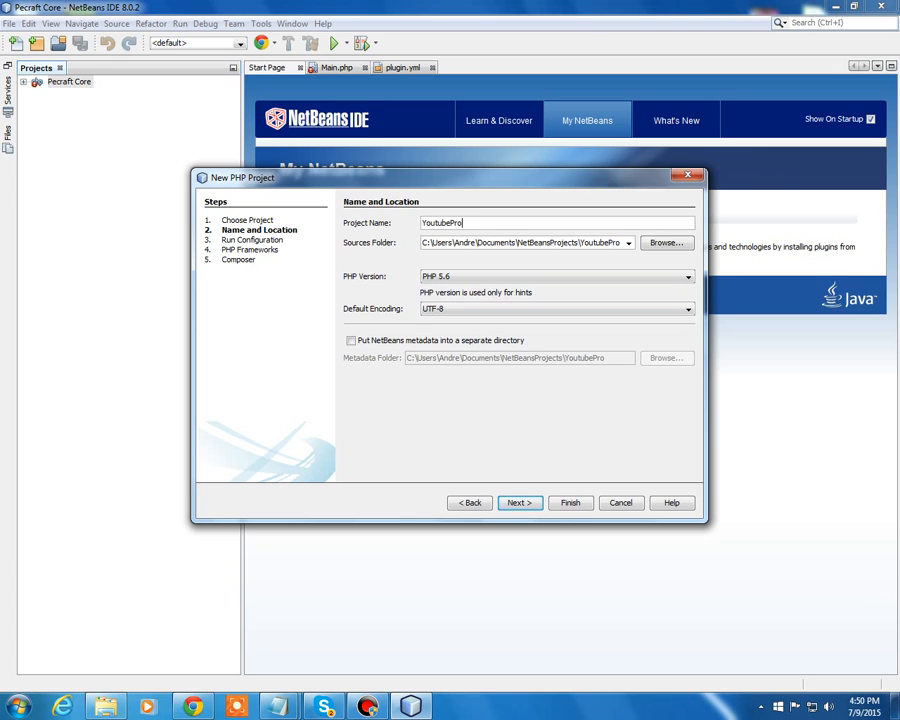
pyautogui.write('ject')
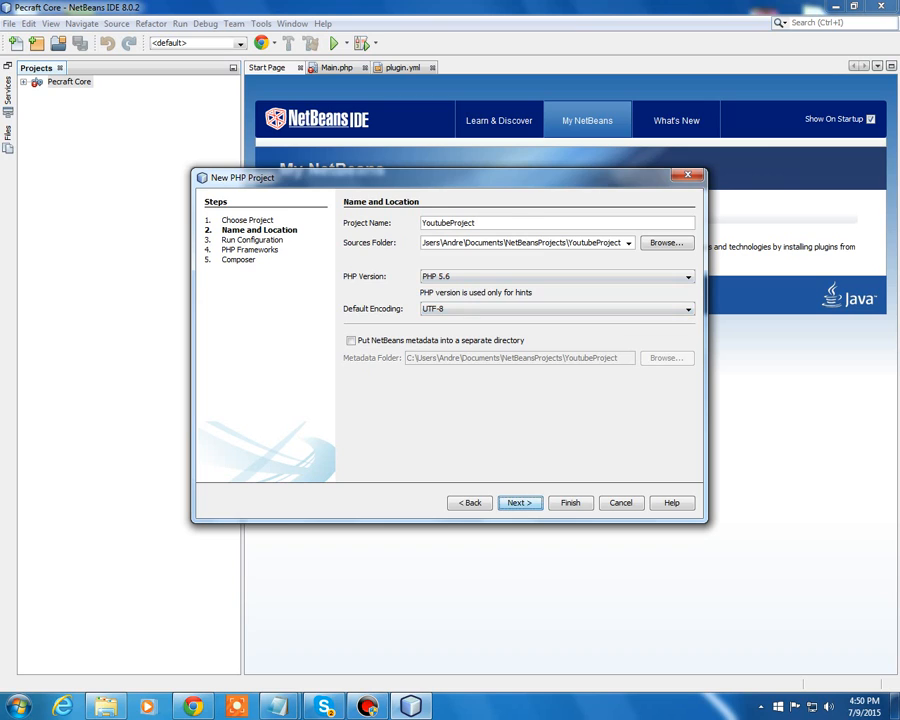
pyautogui.click(518, 502)
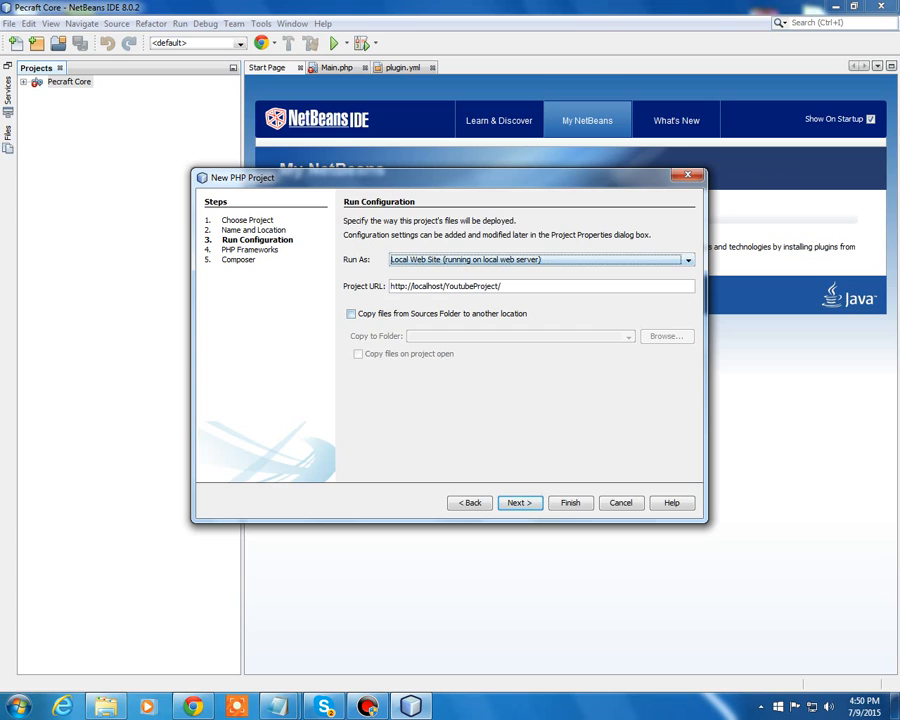
pyautogui.click(570, 502)
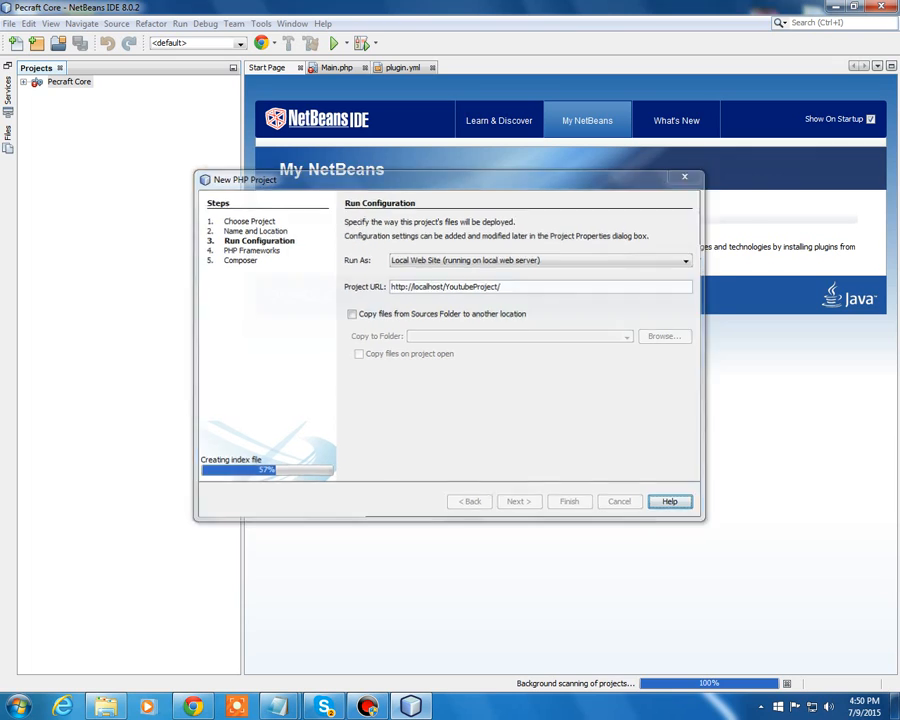
pyautogui.click(569, 501)
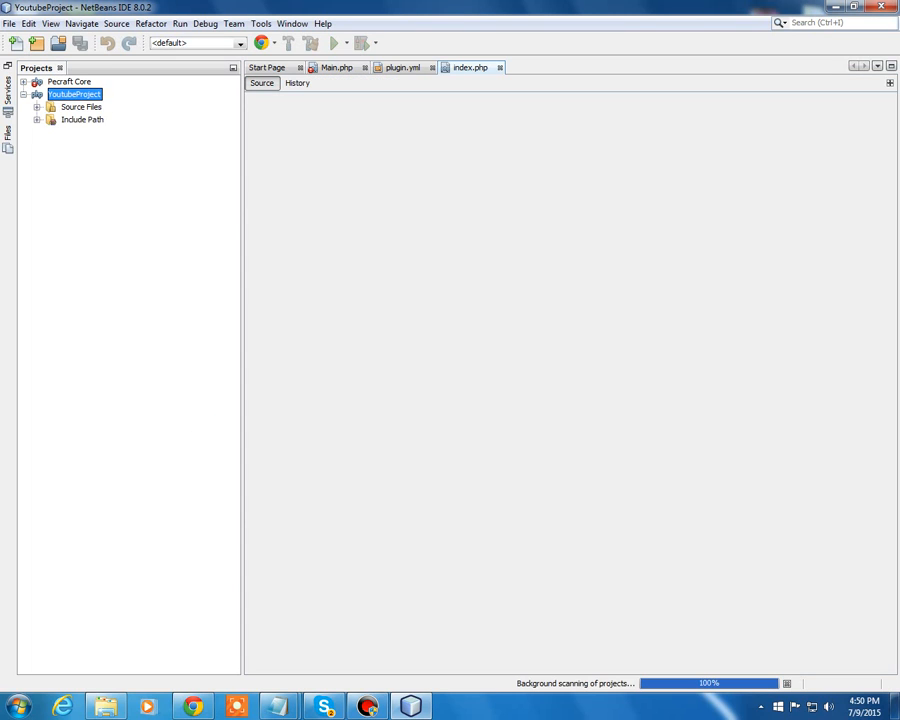
# Check Pecraft Core and YoutubeProject context menus and Properties, leaving both project trees expanded
pyautogui.click(24, 94)
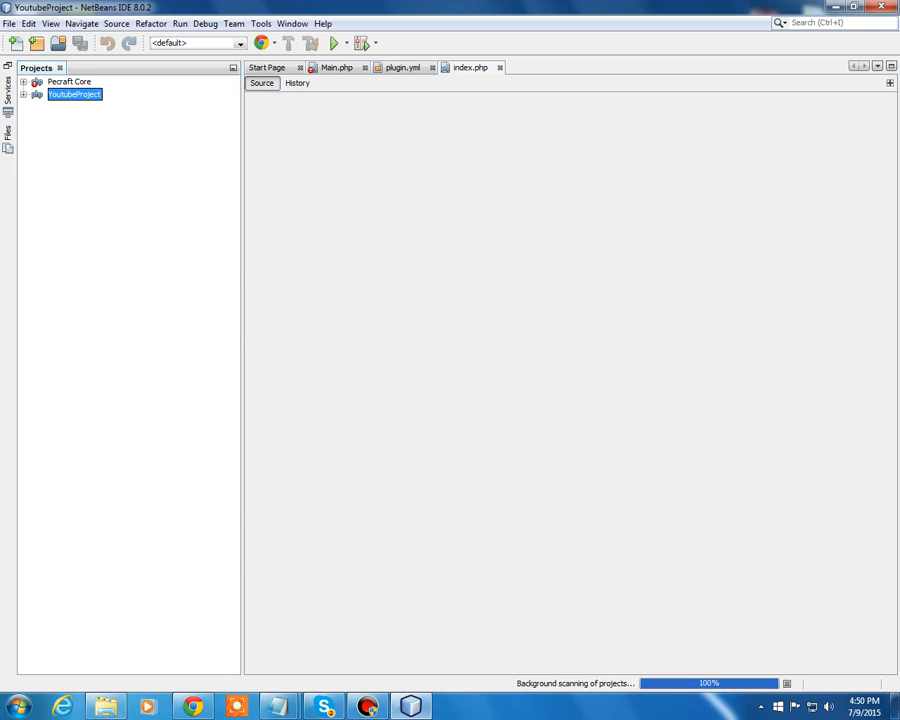
pyautogui.rightClick(74, 94)
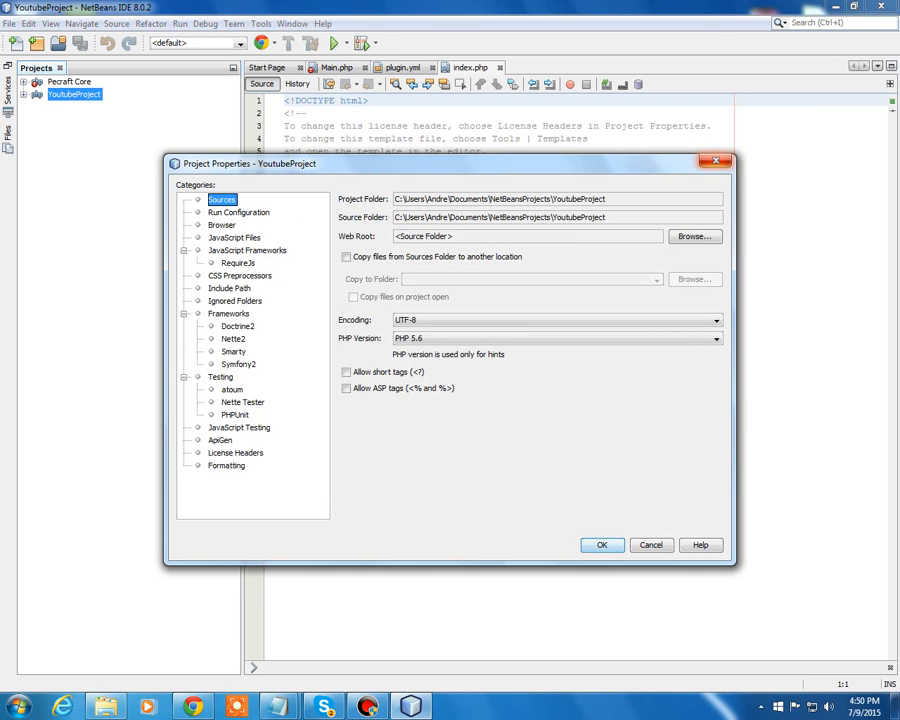
pyautogui.rightClick(57, 81)
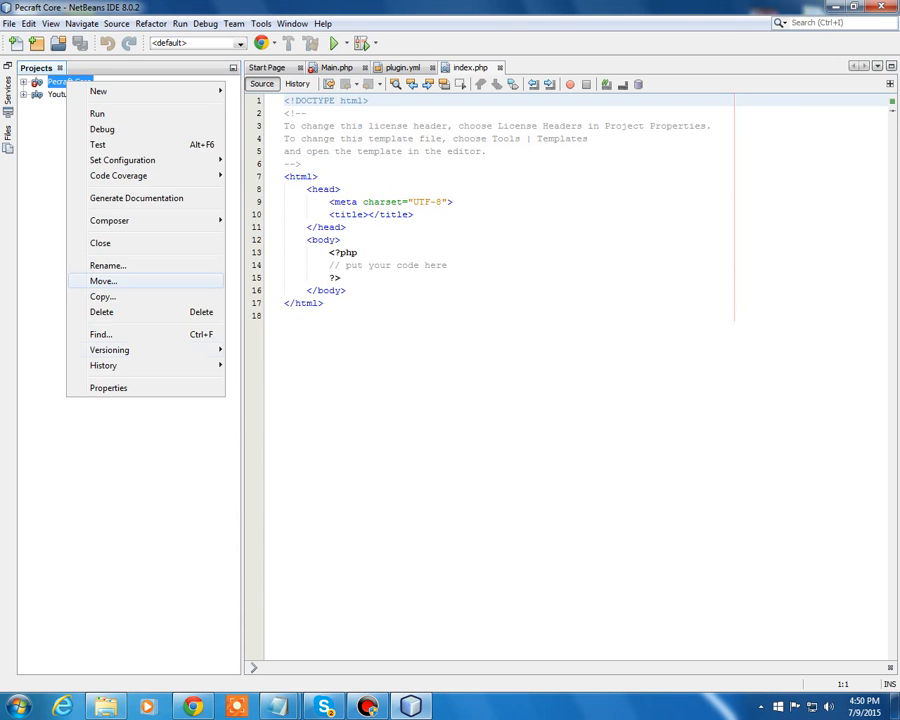
pyautogui.click(108, 388)
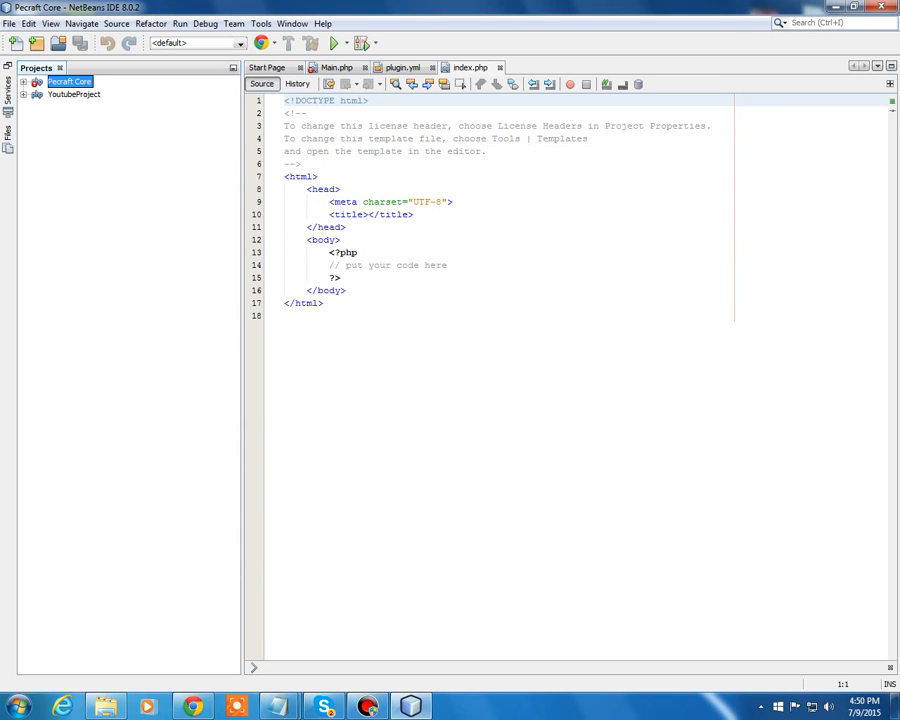
pyautogui.rightClick(82, 93)
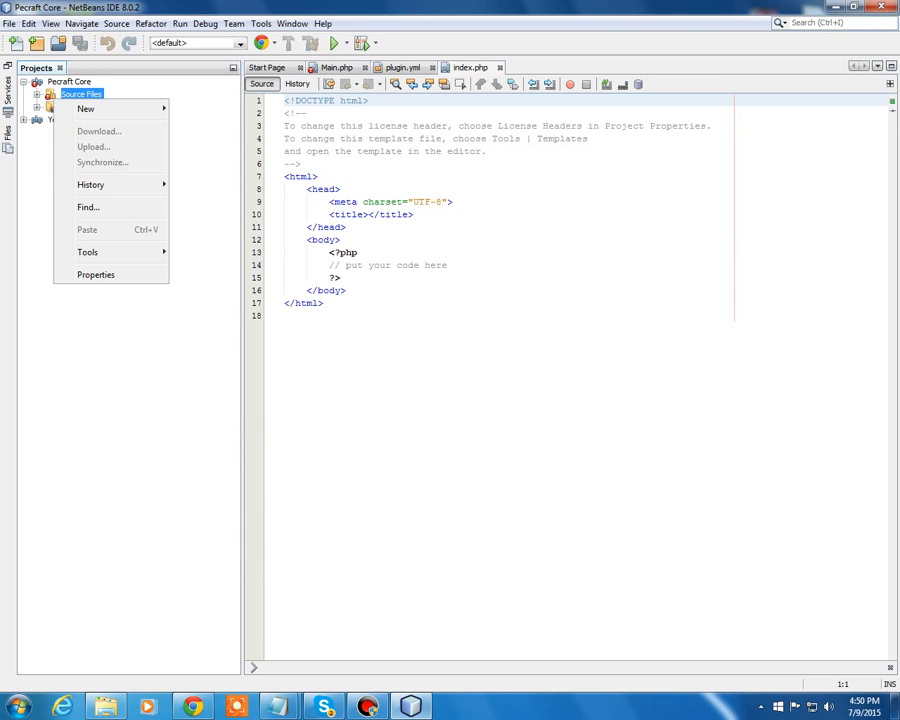
pyautogui.click(96, 274)
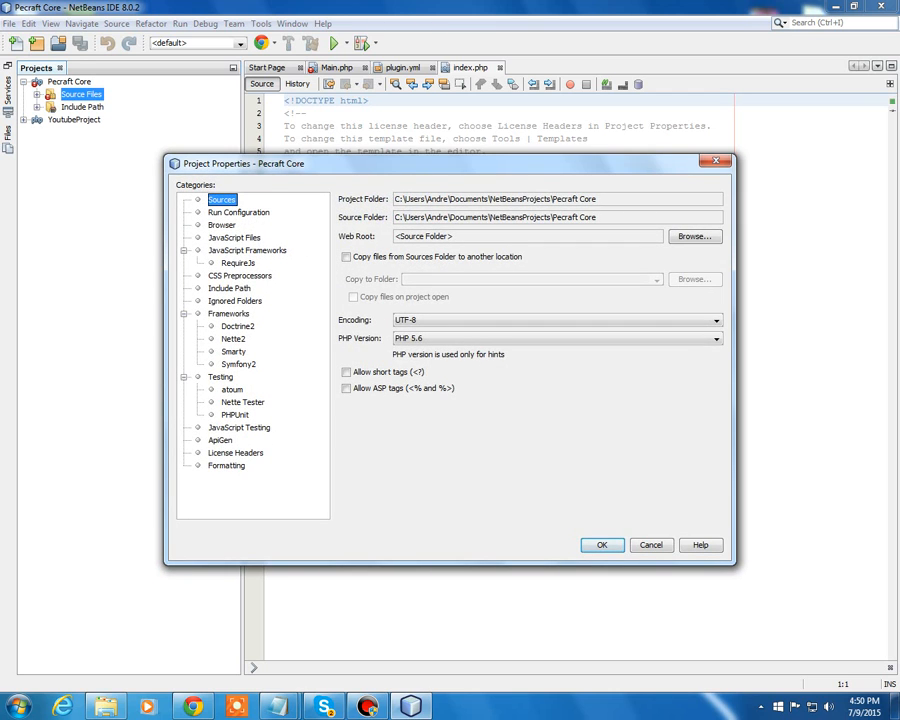
pyautogui.click(601, 544)
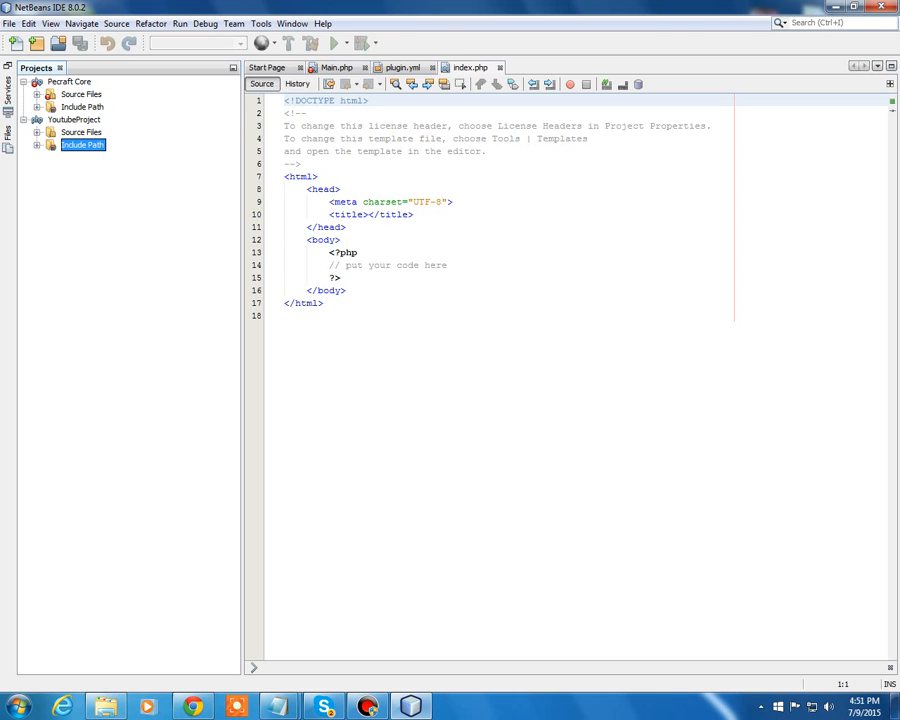
# Add Pocketmine-Stuff's PocketMine-MP-master folder to YoutubeProject's Include Path and confirm
pyautogui.click(37, 132)
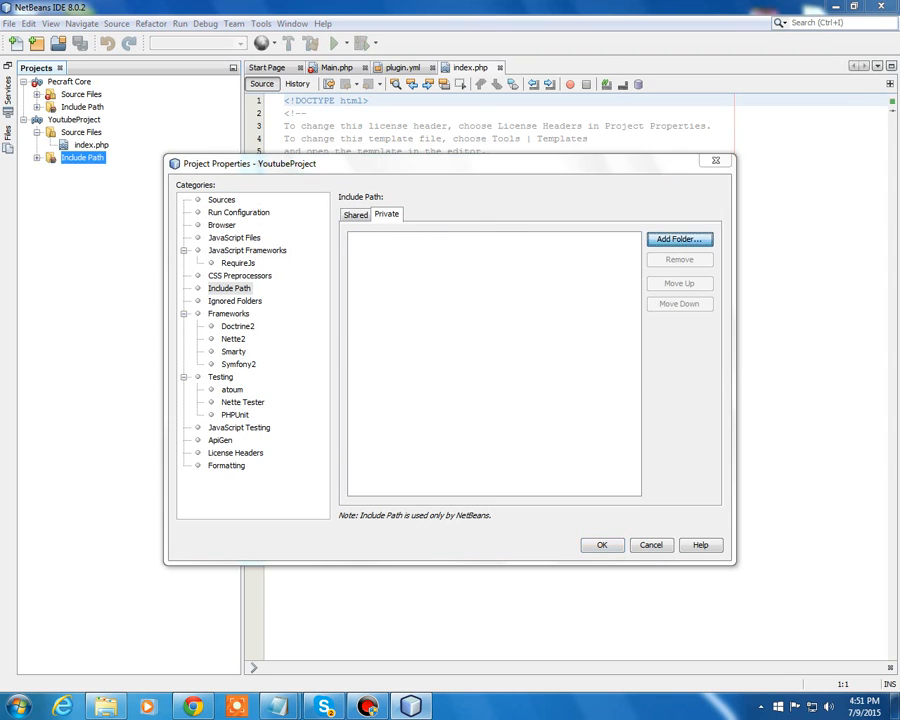
pyautogui.click(679, 239)
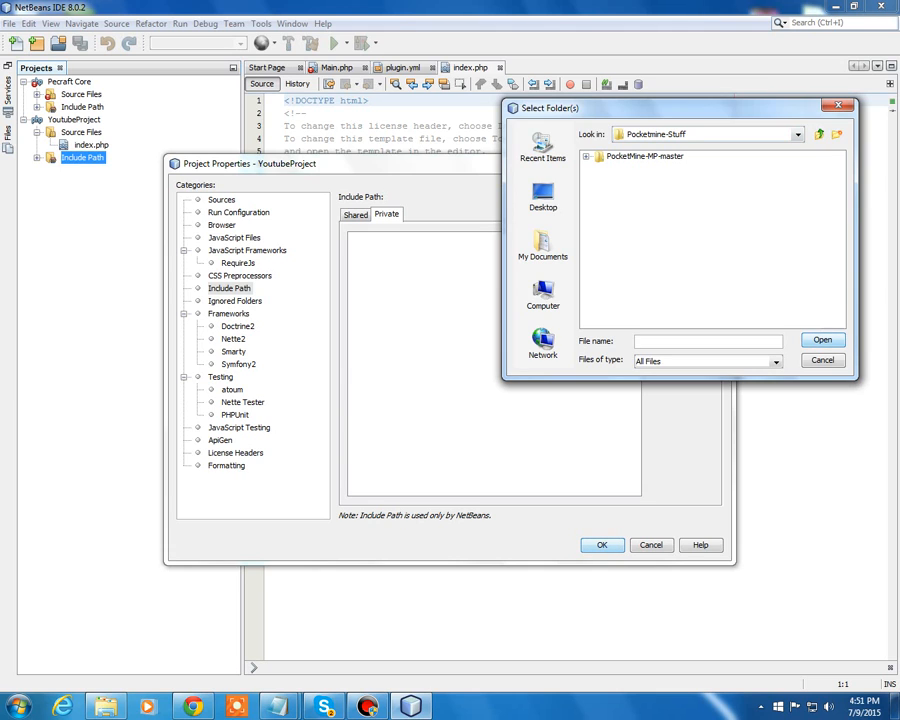
pyautogui.click(645, 156)
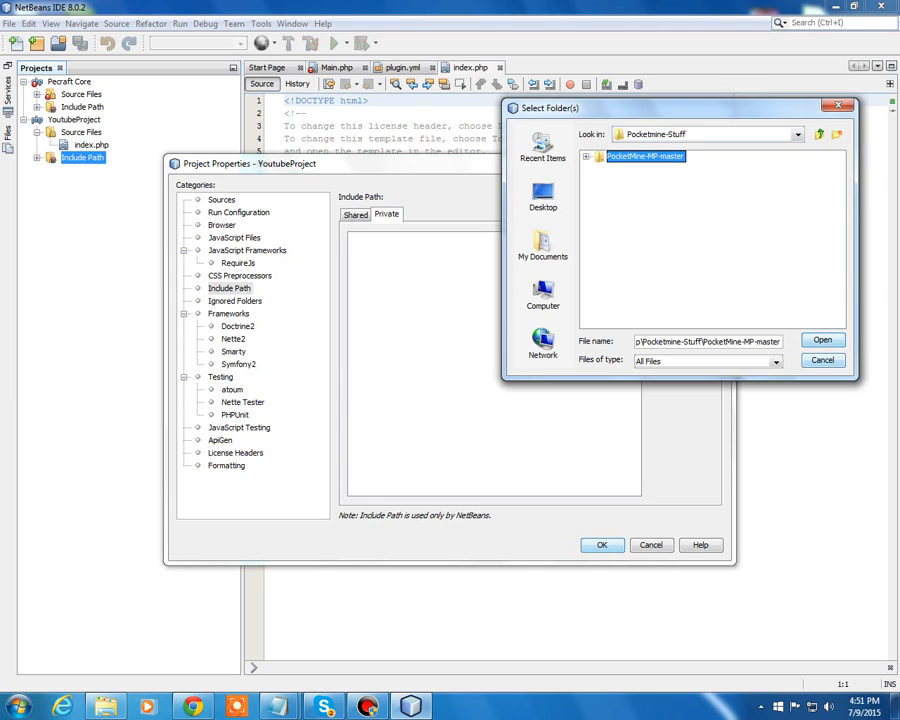
pyautogui.click(822, 340)
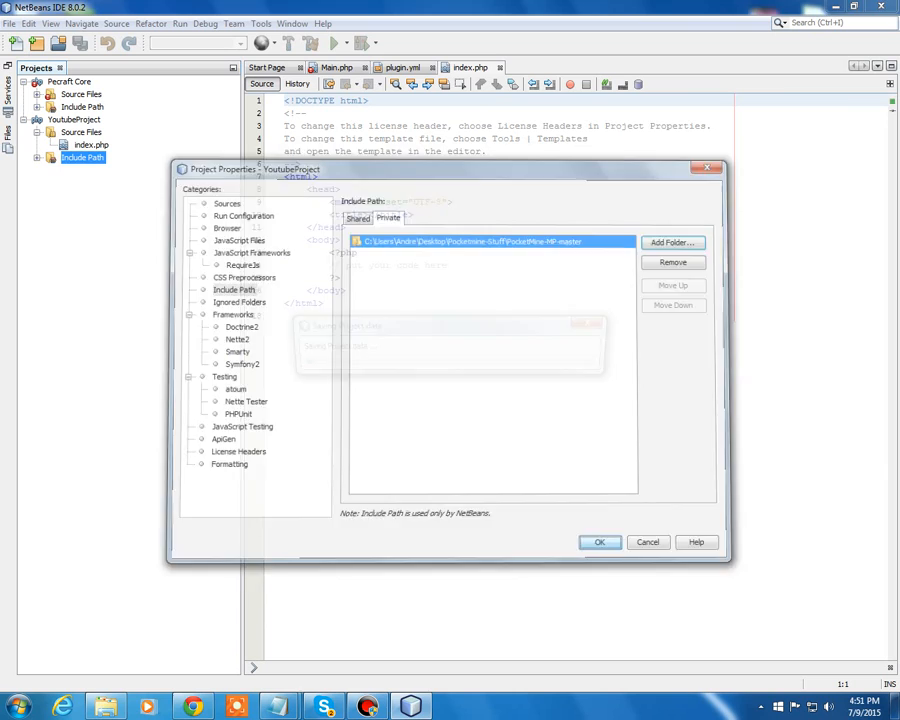
pyautogui.click(599, 542)
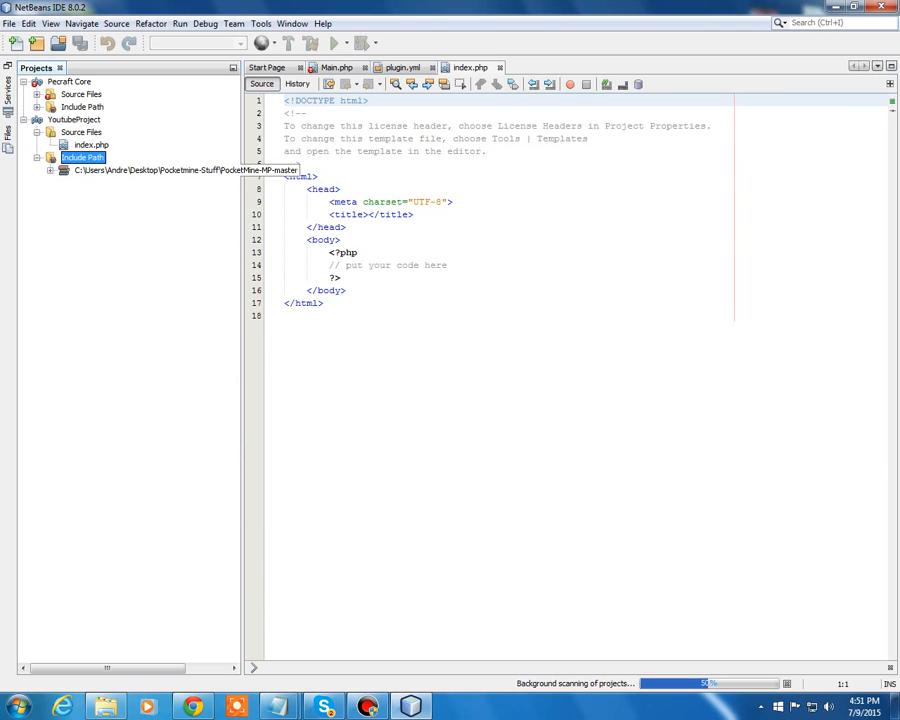